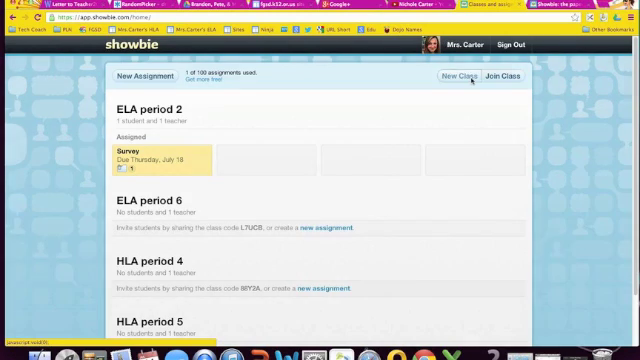
Look at the New Class form, then the New Assignment form and its class picker
left_click(451, 76)
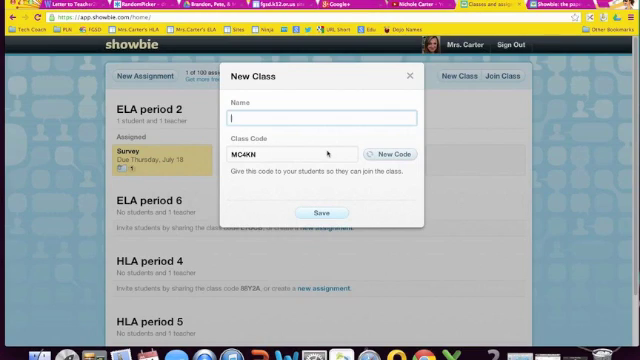
mouse_move(398, 108)
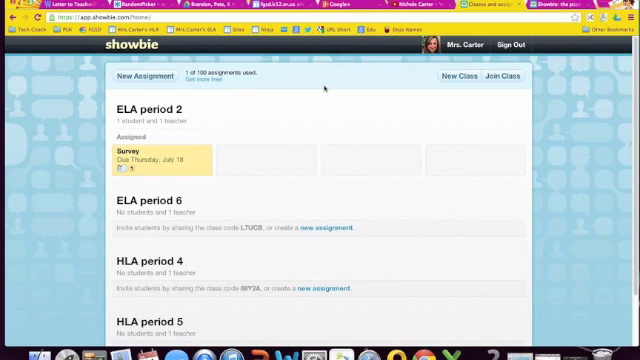
mouse_move(324, 88)
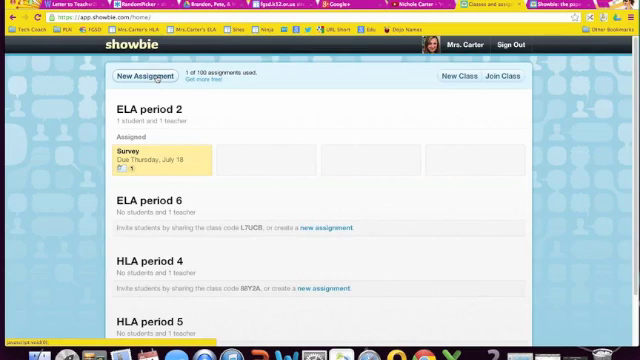
left_click(146, 75)
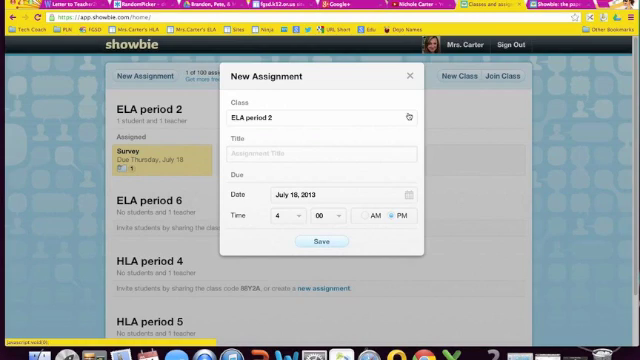
left_click(320, 154)
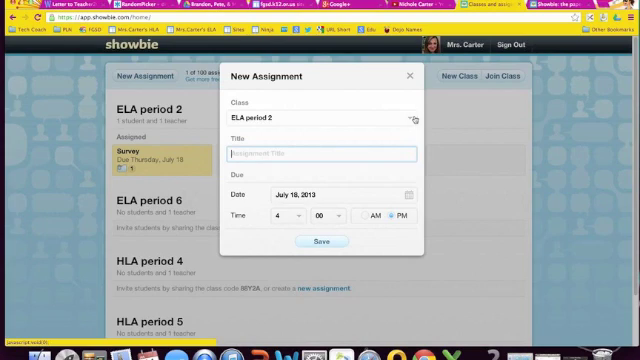
Leave the form and open Test Student's two submitted PDFs in the ELA period 2 Survey
left_click(409, 76)
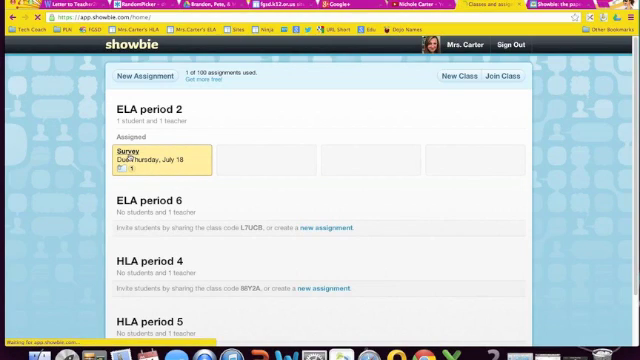
left_click(135, 150)
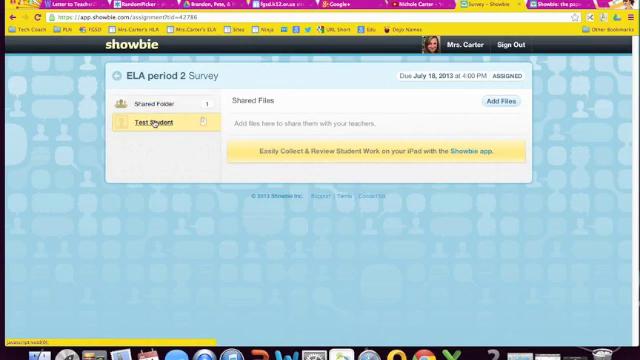
left_click(152, 122)
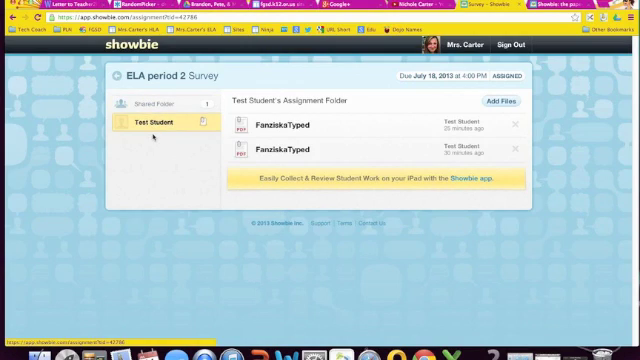